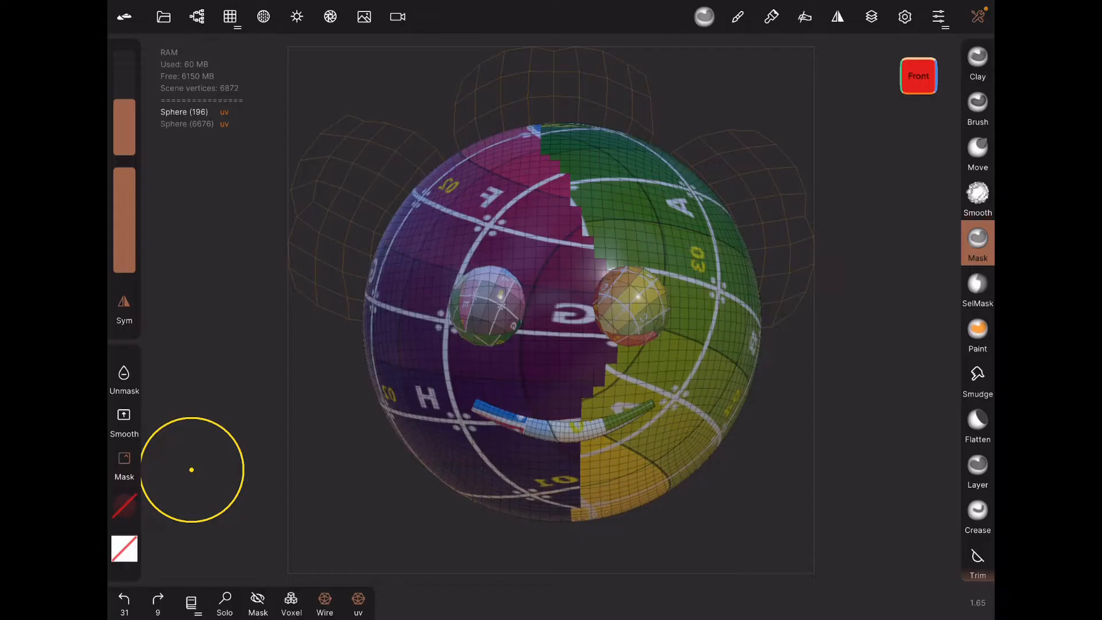
Step: Open the smiley model in Procreate's 3D view and rotate it to inspect both unpainted eyes
left_click(230, 17)
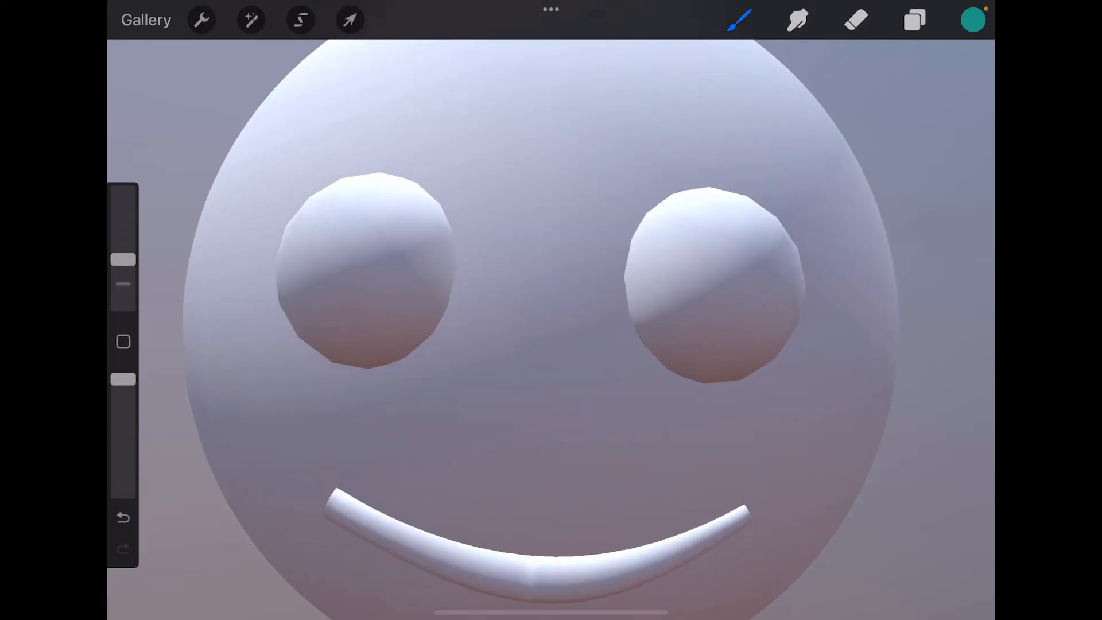
left_click_drag(386, 320, 692, 331)
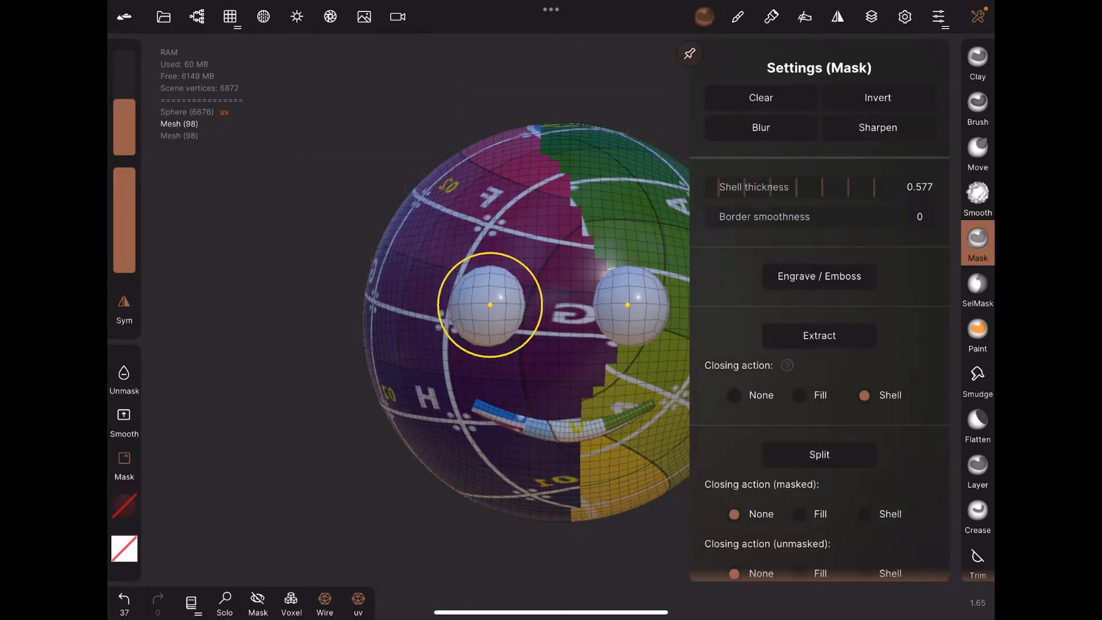
Step: Split the masked eye object into two separate 98-vertex eye meshes
left_click(197, 16)
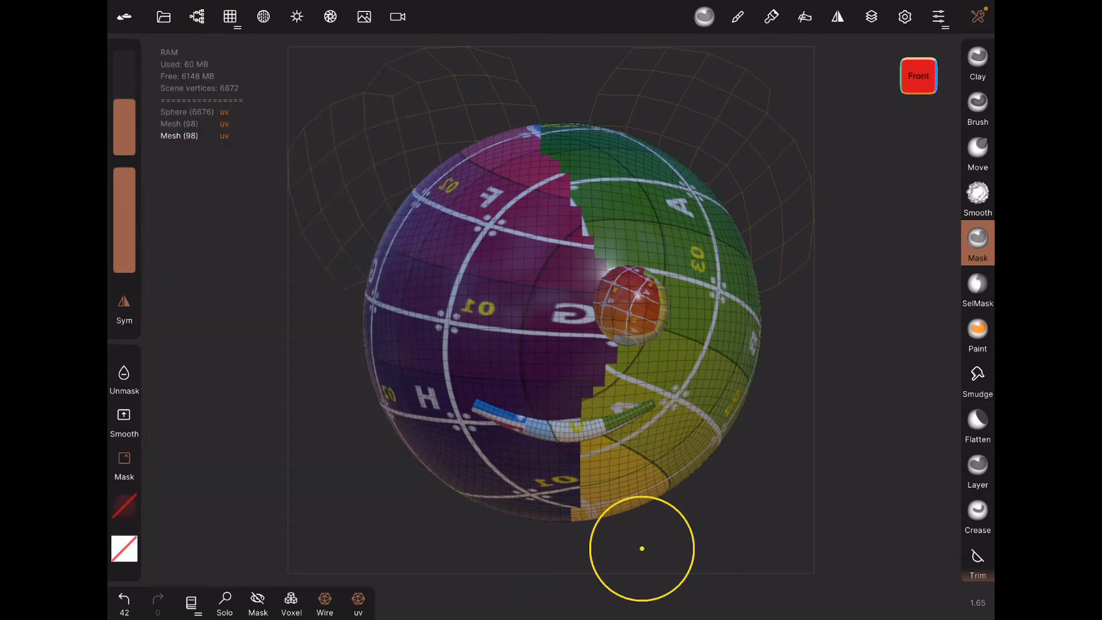
Step: Hide the left eye mesh so only the right eye shows on the head
left_click(838, 16)
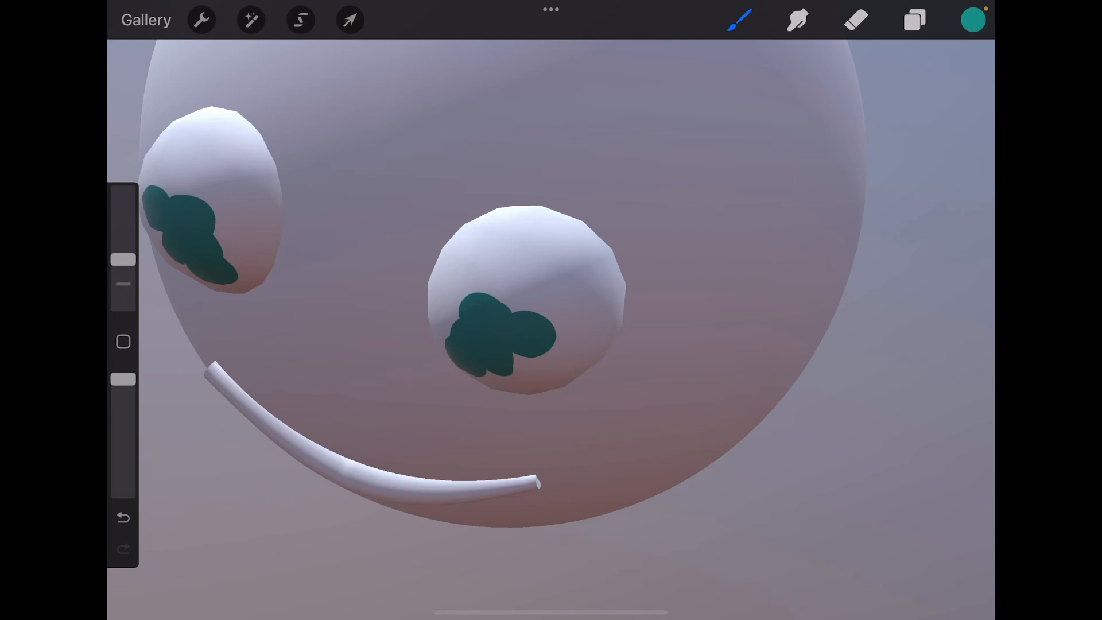
Step: Undo the latest teal stroke, removing it from both mirrored eyes
left_click(122, 519)
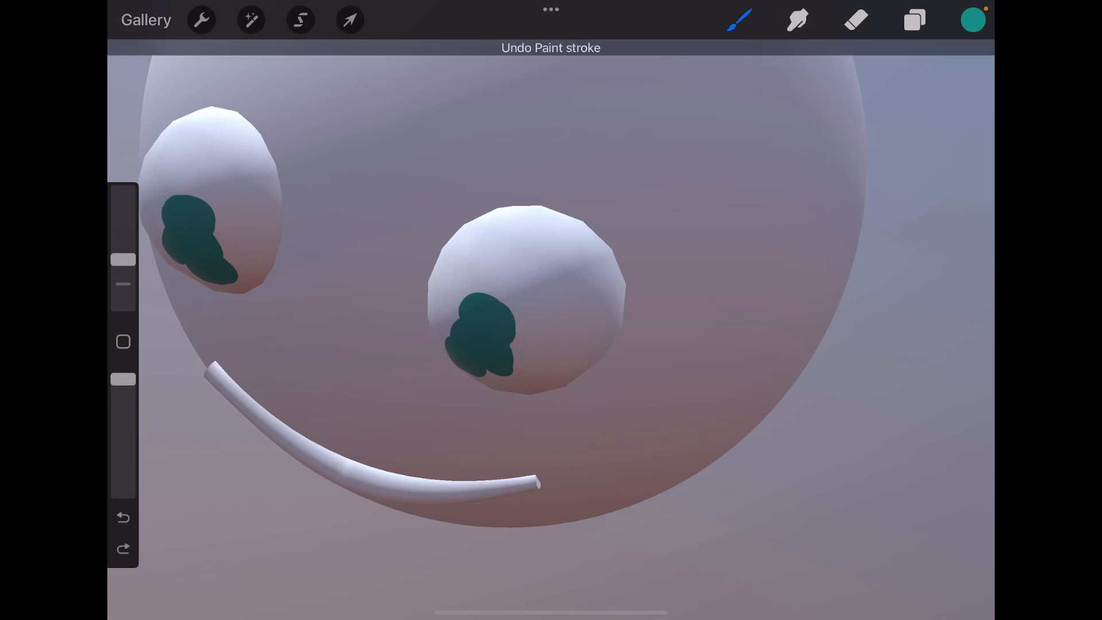